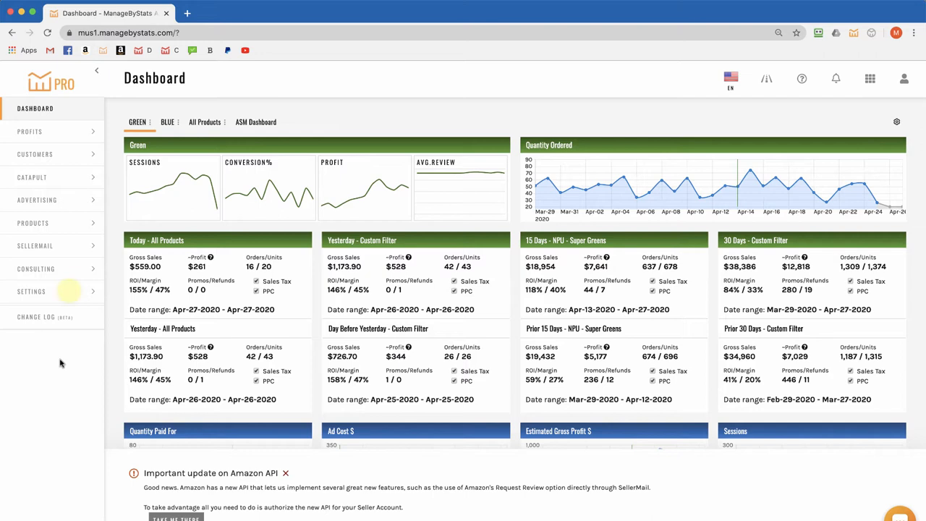
- Go to Seller Accounts in Settings and start connecting the second seller account to Amazon
{"action": "left_click", "coordinate": [32, 291]}
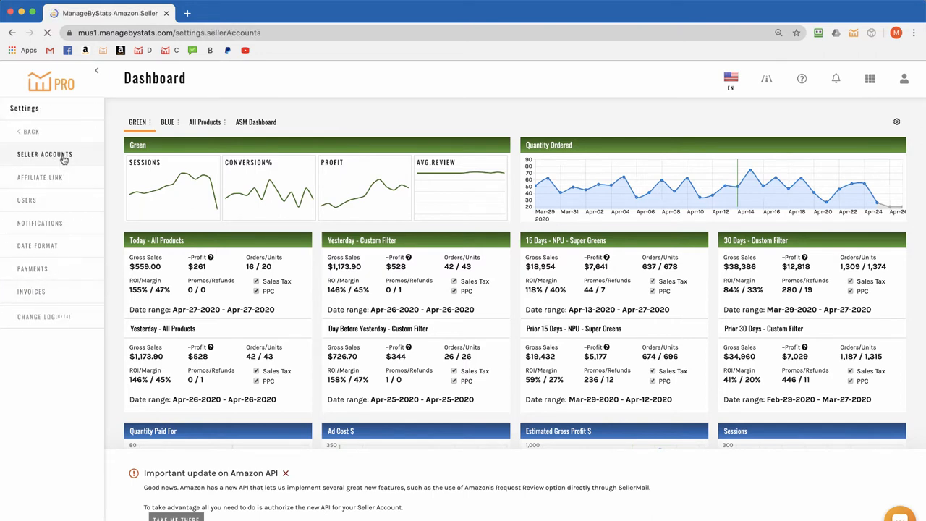
{"action": "left_click", "coordinate": [45, 154]}
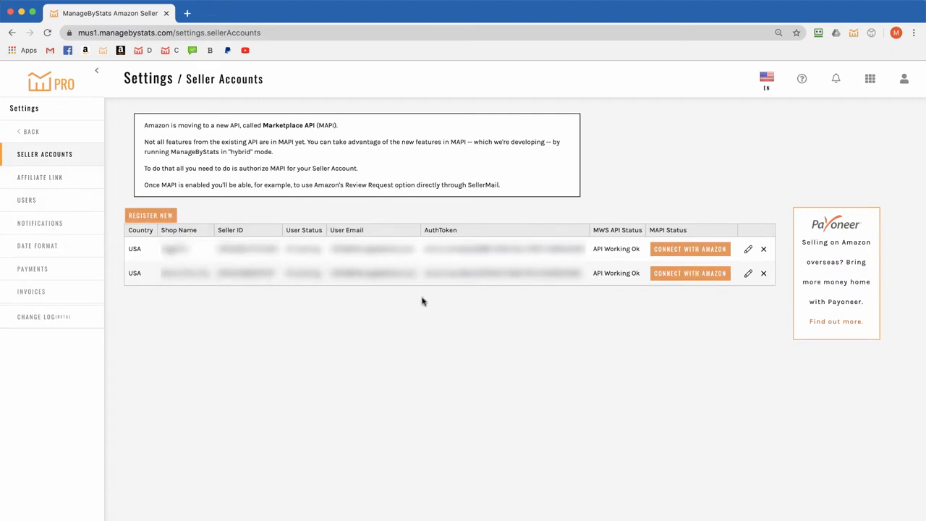
{"action": "mouse_move", "coordinate": [679, 315]}
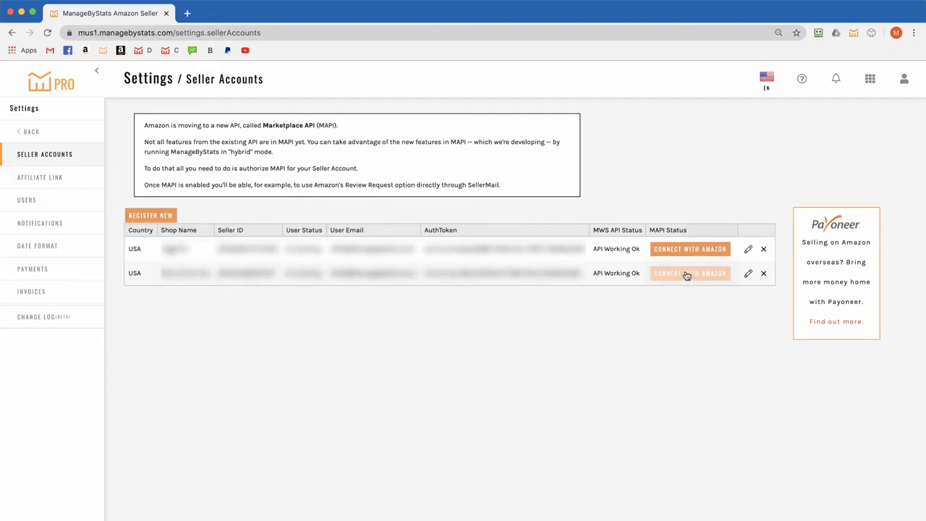
{"action": "left_click", "coordinate": [689, 272]}
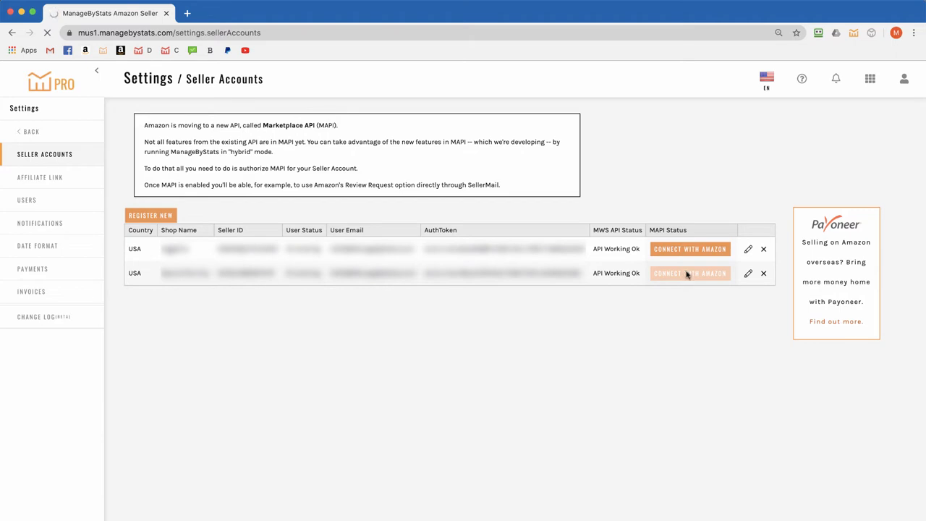
- Accept the responsibility checkbox and confirm authorizing ManageByStats in Amazon Seller Central
{"action": "left_click", "coordinate": [689, 272]}
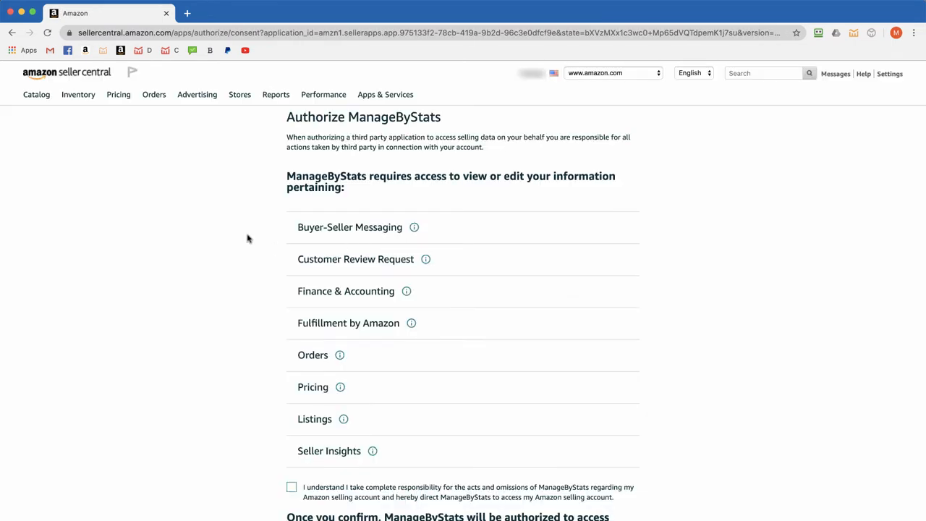
{"action": "left_click", "coordinate": [292, 391]}
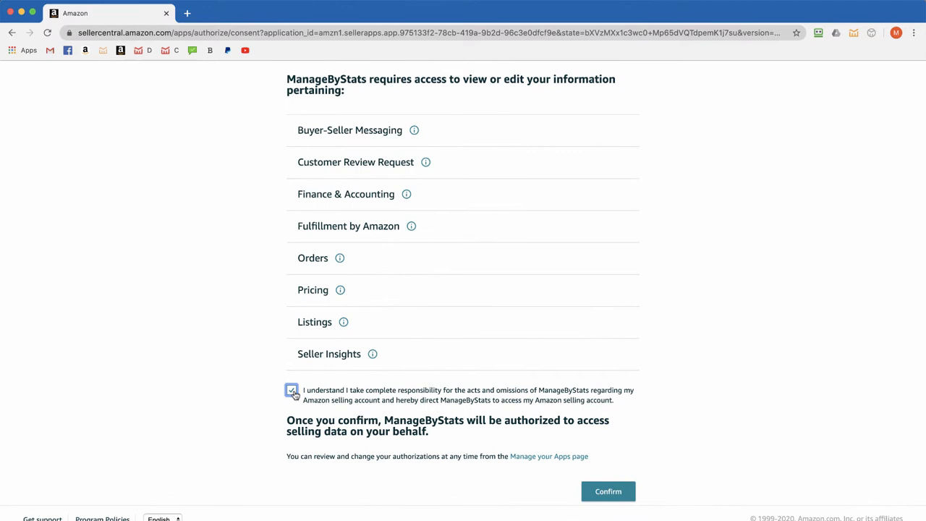
{"action": "left_click", "coordinate": [608, 492]}
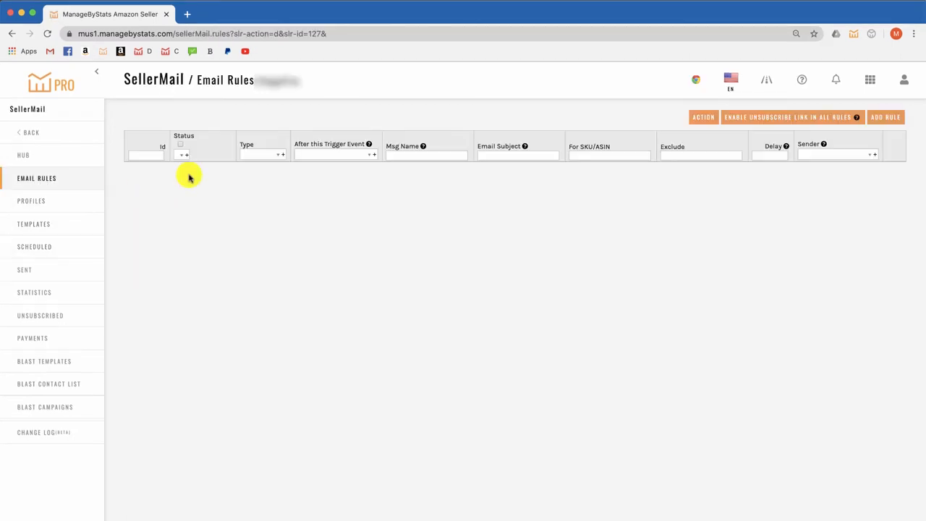
- Add a new SellerMail email rule built from scratch
{"action": "left_click", "coordinate": [886, 116]}
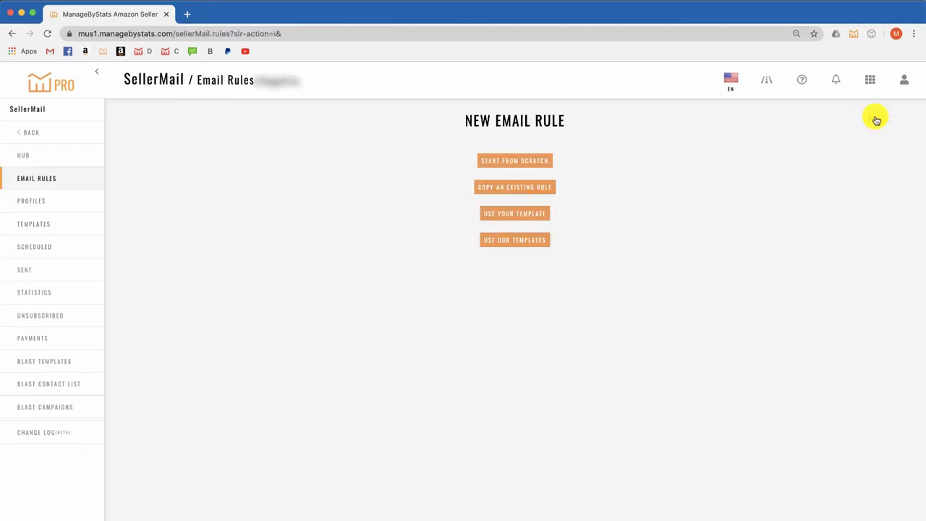
{"action": "left_click", "coordinate": [515, 160]}
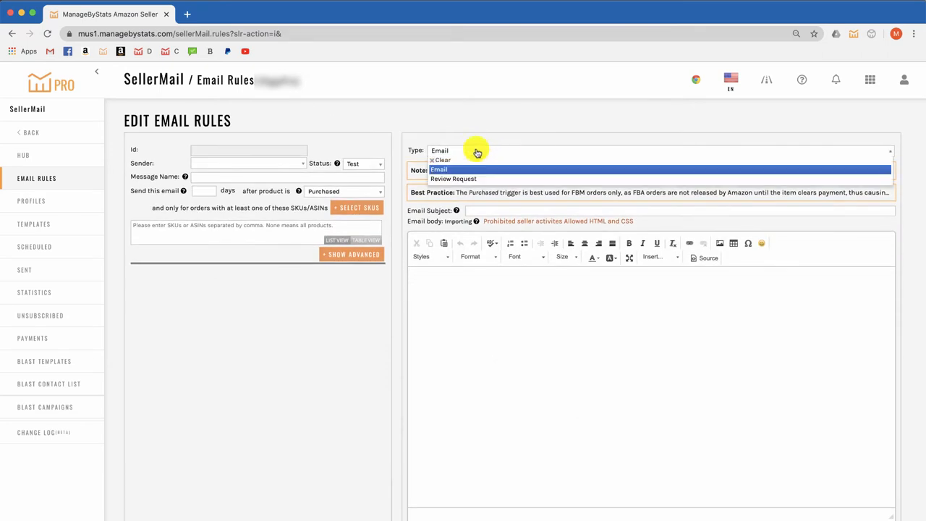
- Set the rule type to Review Request and choose its sender account
{"action": "left_click", "coordinate": [455, 179]}
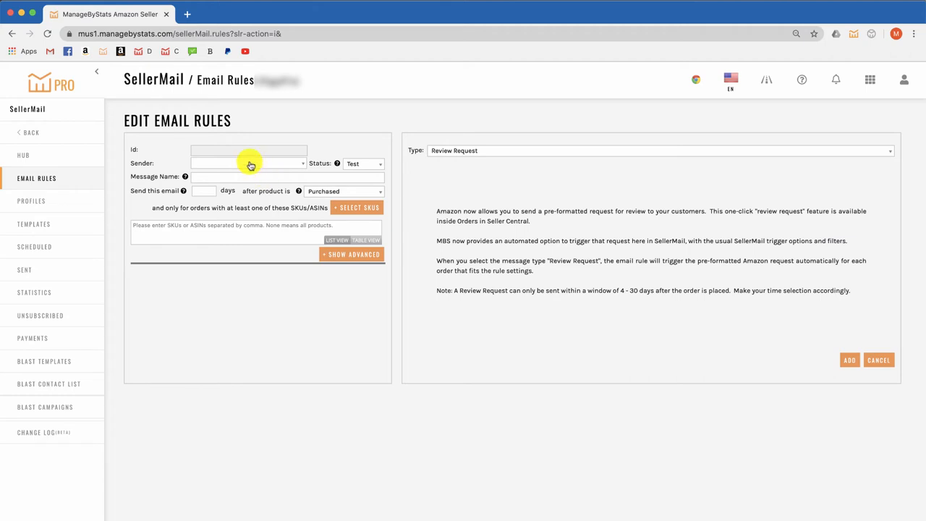
{"action": "left_click", "coordinate": [249, 162]}
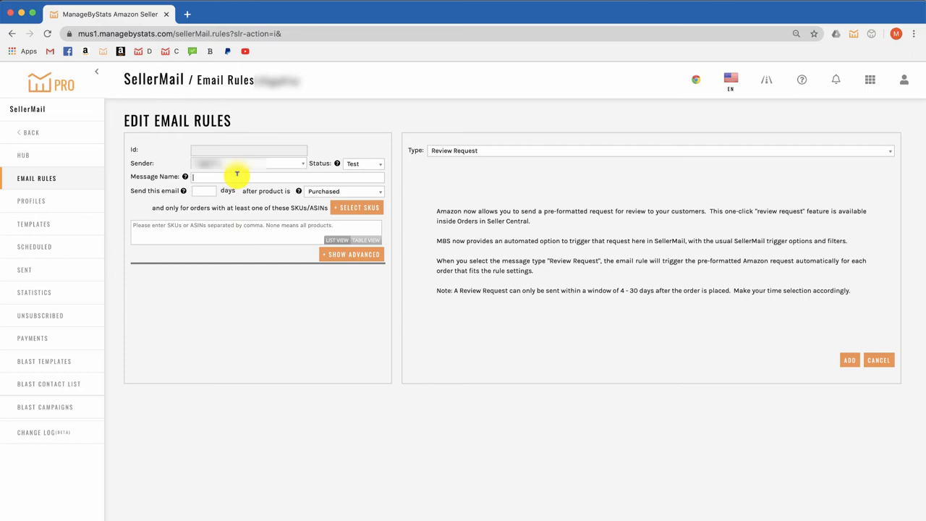
- Name the message 'Review Request', set a 7-day delay after purchase and make the rule Active
{"action": "type", "text": "Review Request"}
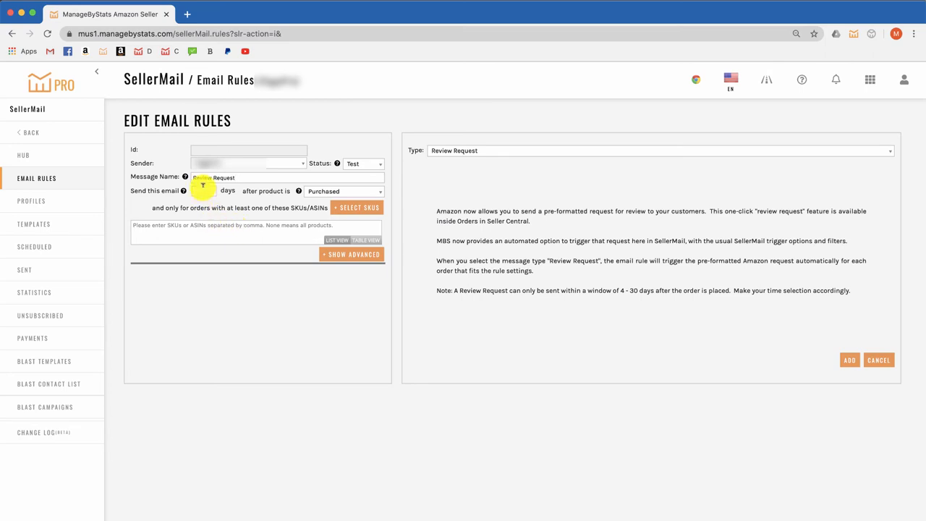
{"action": "type", "text": "7"}
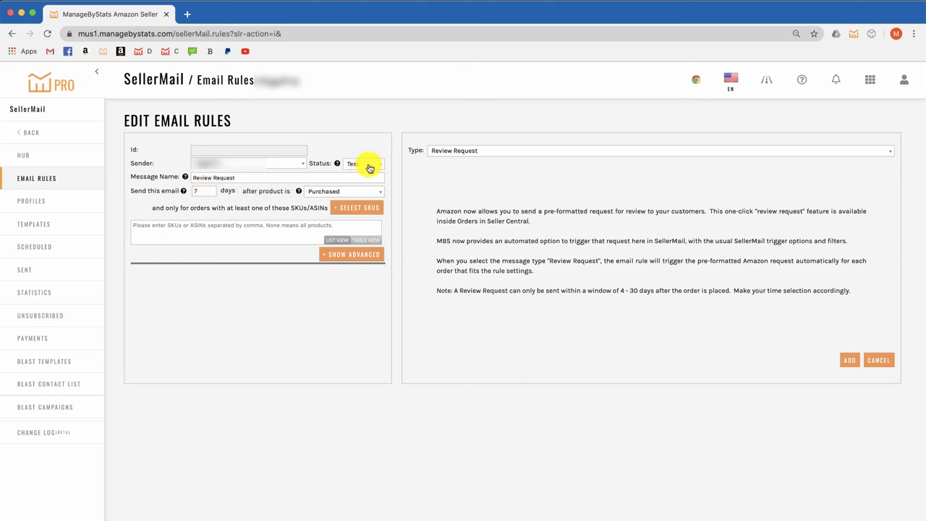
{"action": "left_click", "coordinate": [365, 162]}
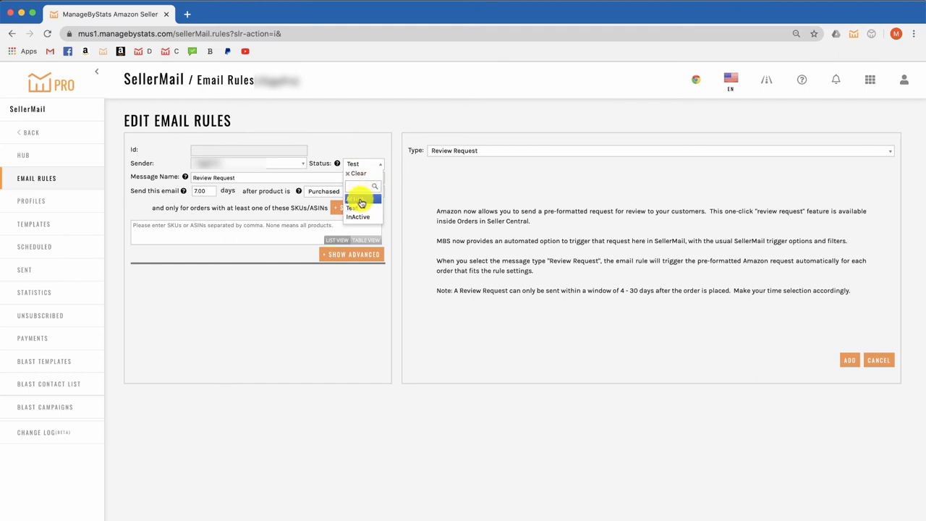
{"action": "left_click", "coordinate": [356, 199]}
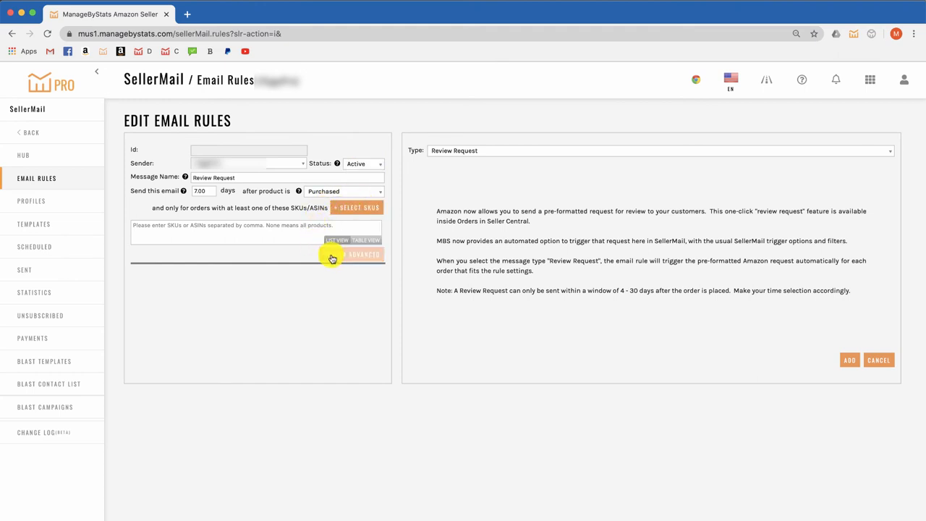
- In the advanced filters, set Refund Status to 'No refund on this order'
{"action": "left_click", "coordinate": [365, 255]}
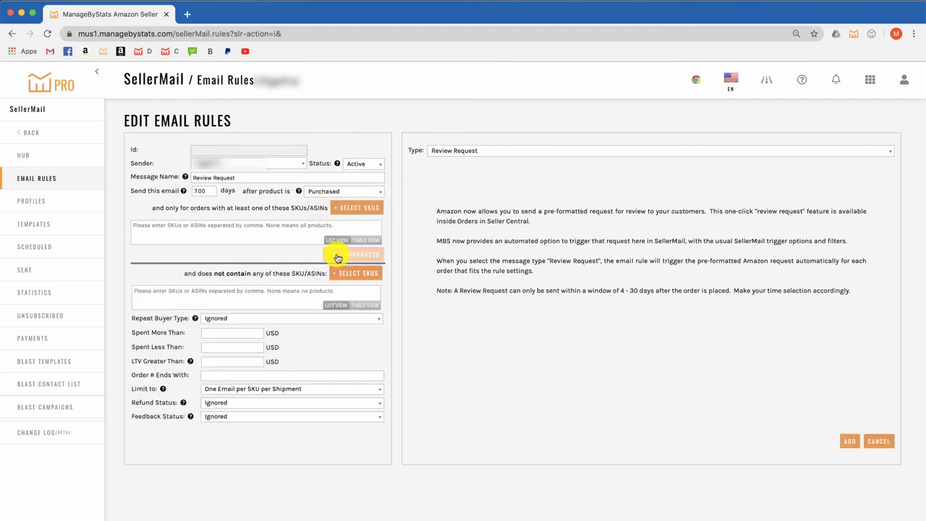
{"action": "left_click", "coordinate": [353, 254]}
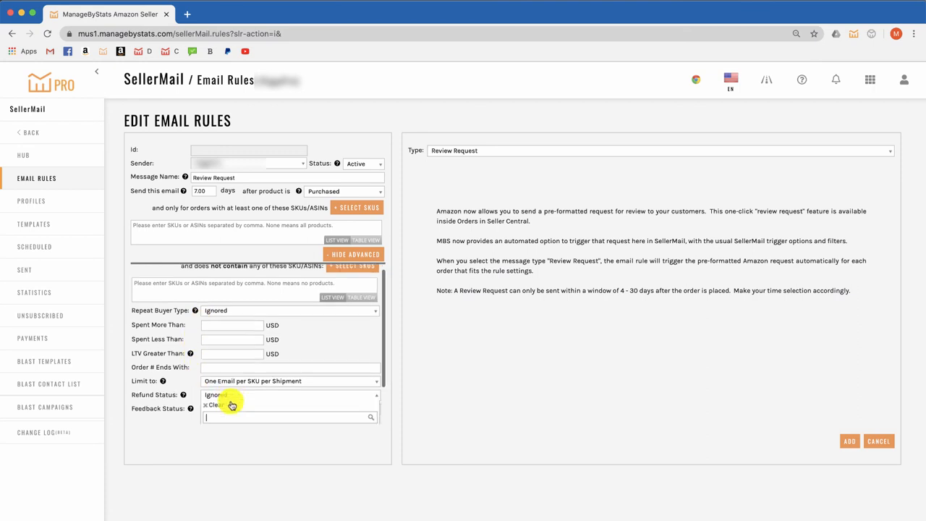
{"action": "type", "text": "no refund"}
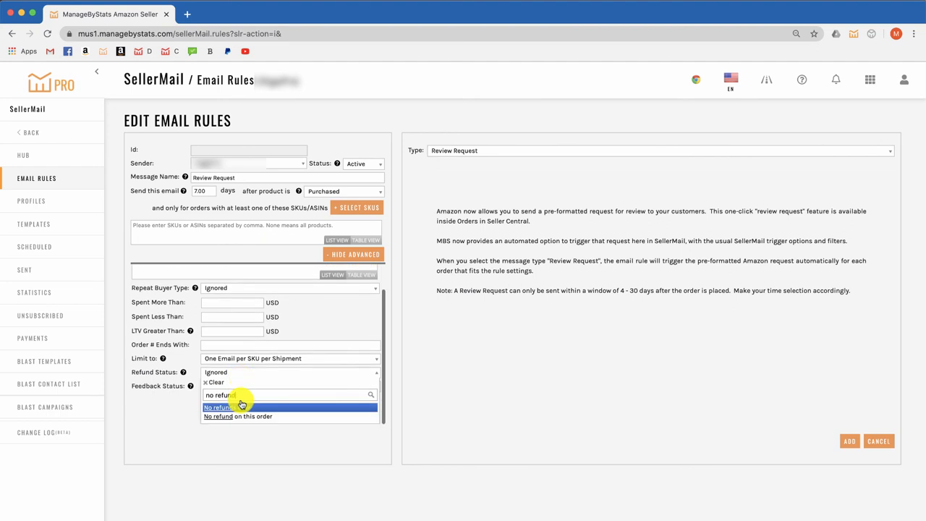
{"action": "left_click", "coordinate": [237, 417]}
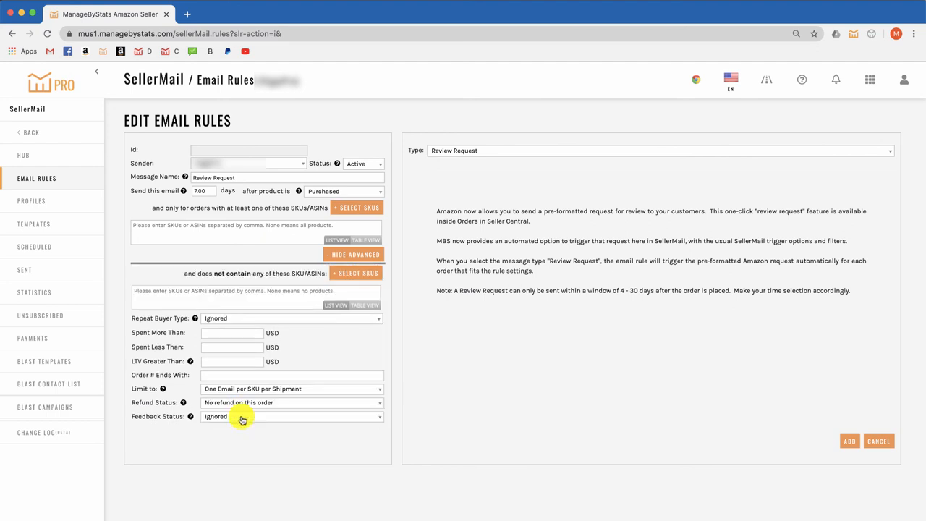
{"action": "mouse_move", "coordinate": [857, 451]}
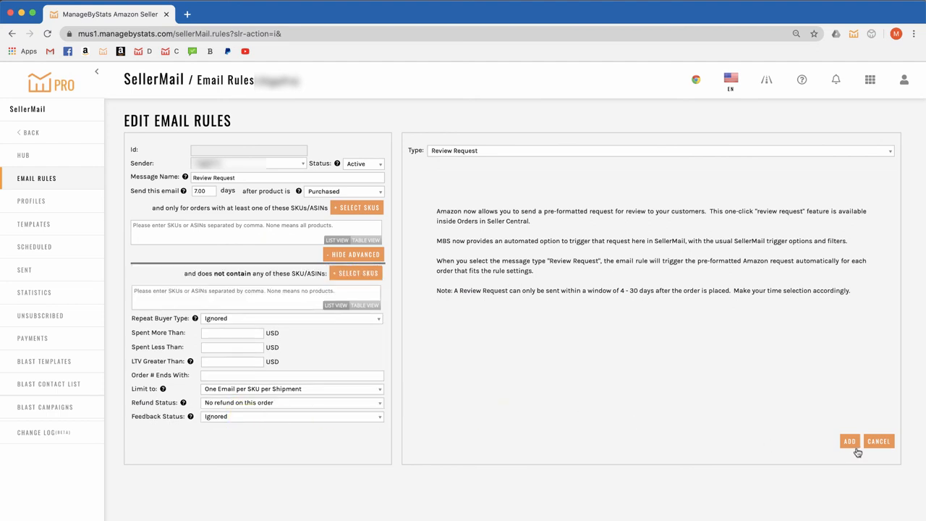